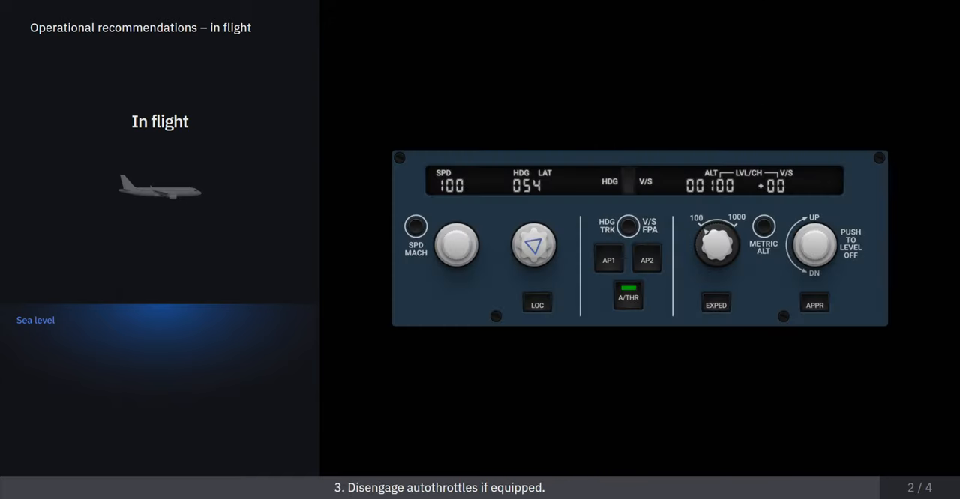
Advance past the A/THR disengage step (step 3) to slide 3, the APU start step
{"action": "left_click", "coordinate": [628, 297]}
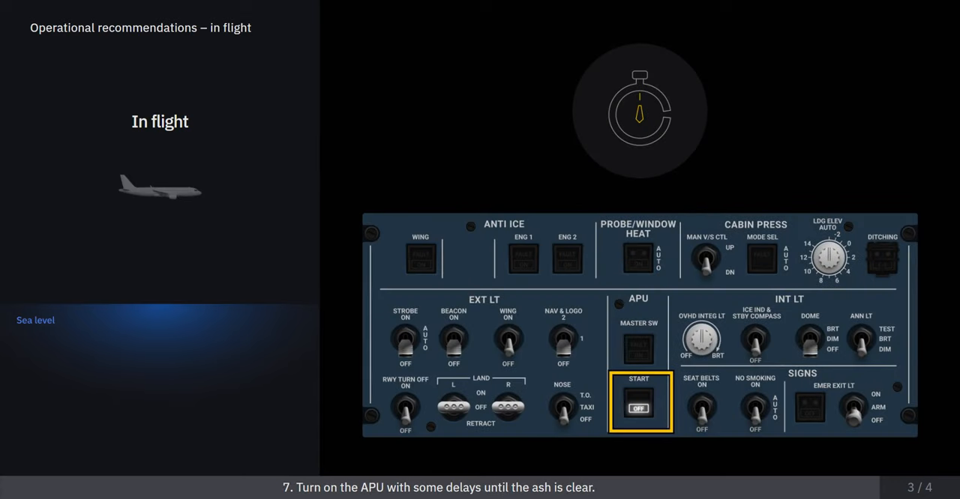
Advance to slide 4 of 4, step 9: close all outflow valves via MAN V/S CTL
{"action": "left_click", "coordinate": [638, 409]}
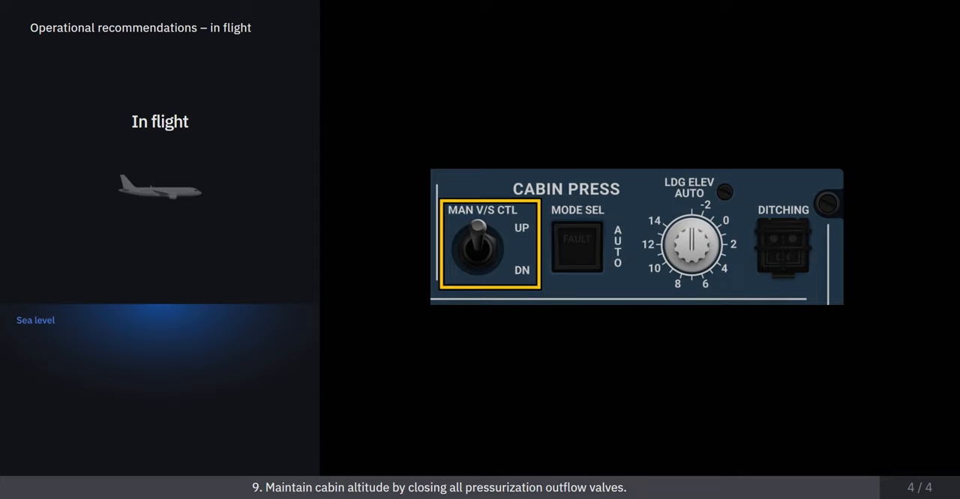
{"action": "left_click", "coordinate": [476, 247]}
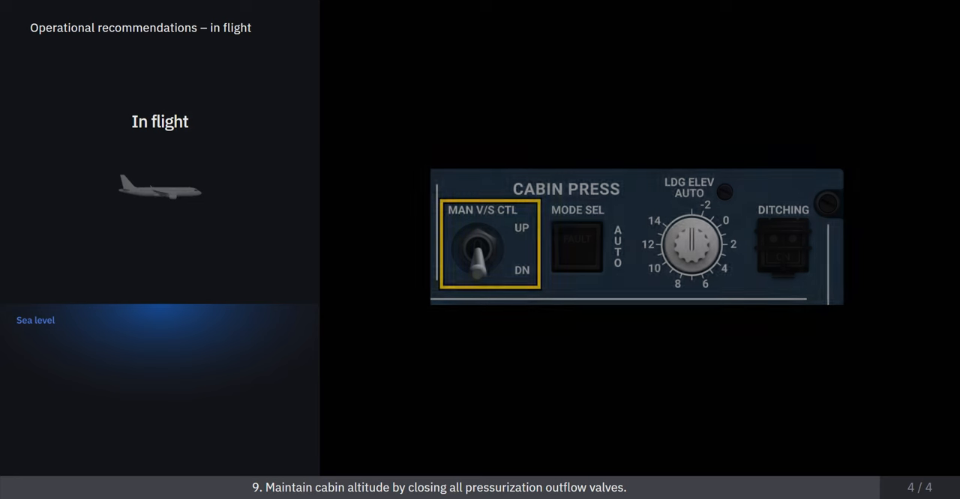